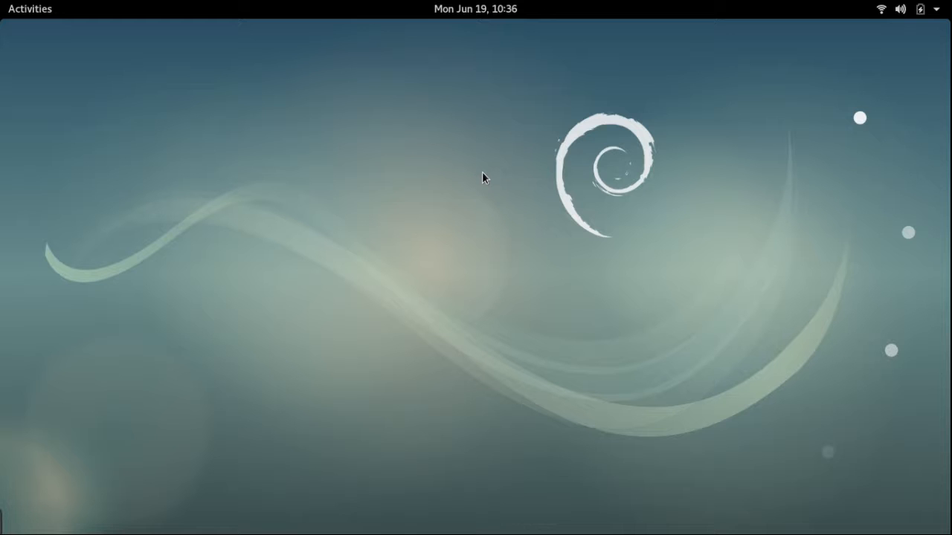
mouse_move(717, 122)
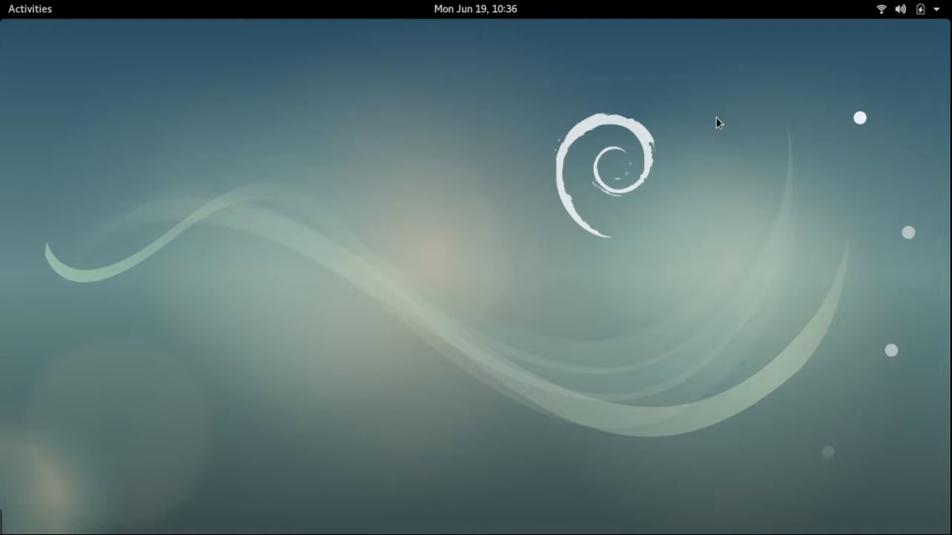
mouse_move(883, 32)
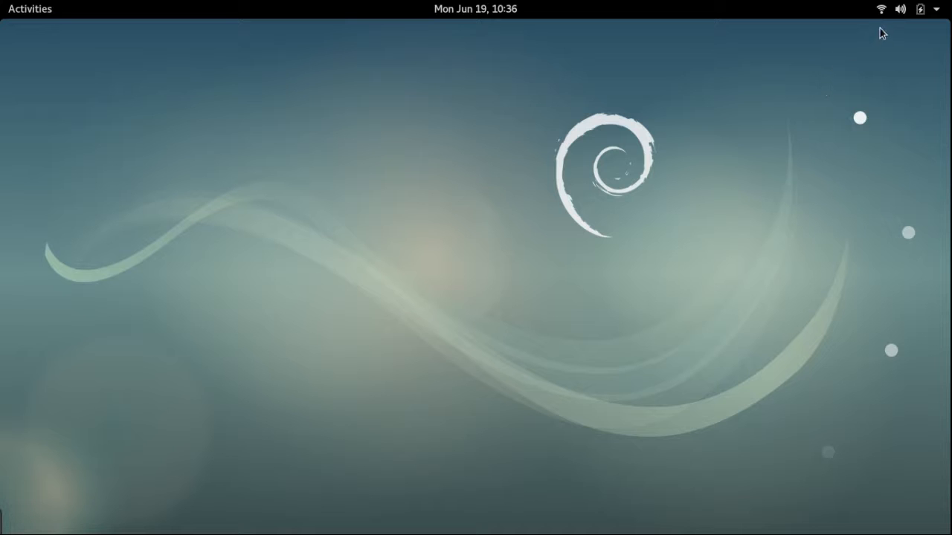
mouse_move(882, 12)
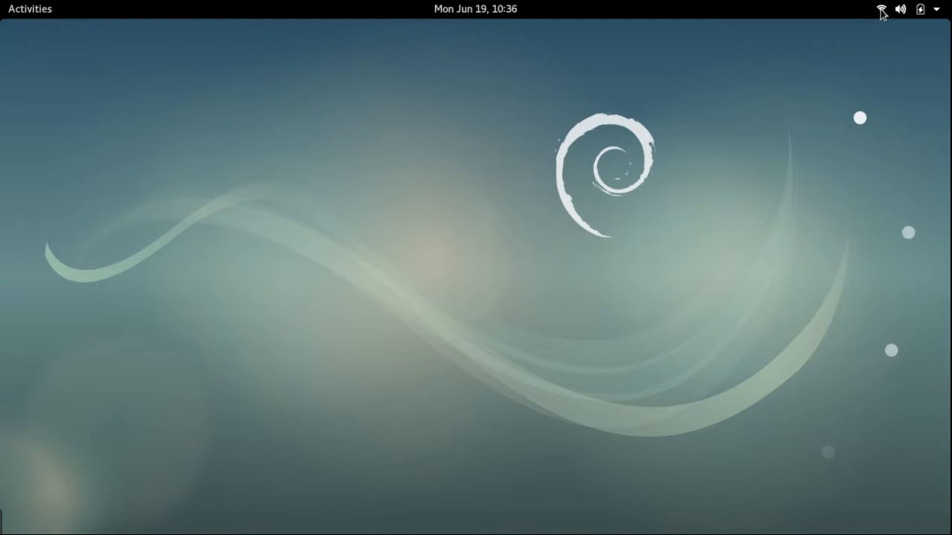
View the system status menu's network details, then show and hide the SimpleScreenRecorder window.
left_click(919, 8)
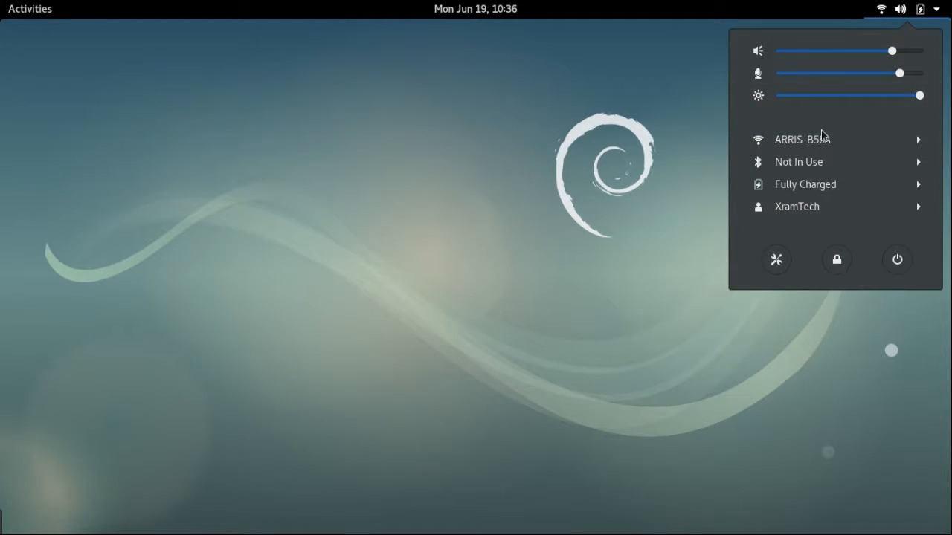
mouse_move(803, 139)
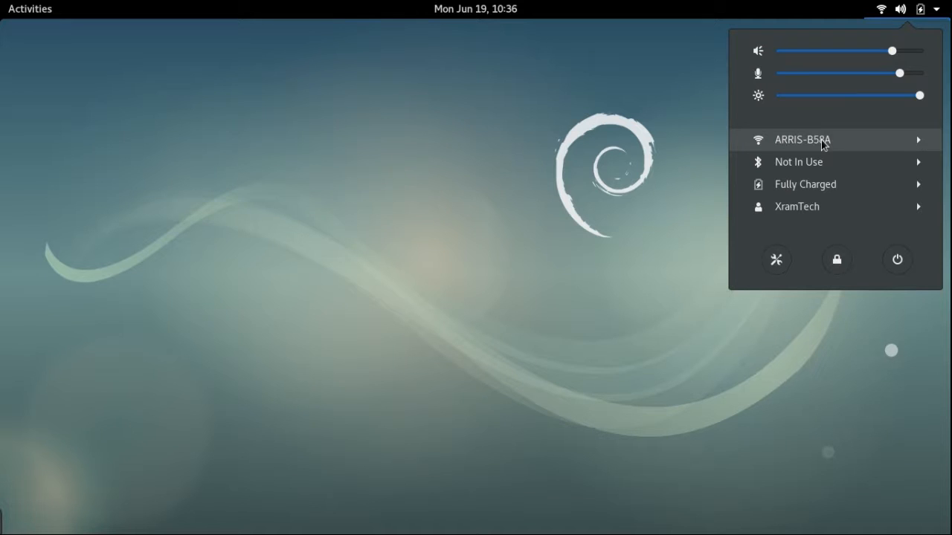
mouse_move(896, 258)
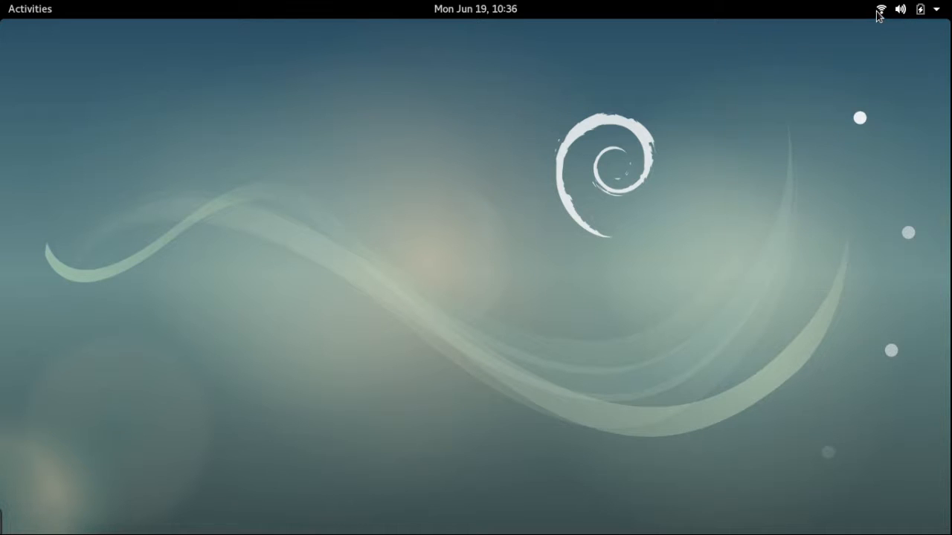
mouse_move(42, 14)
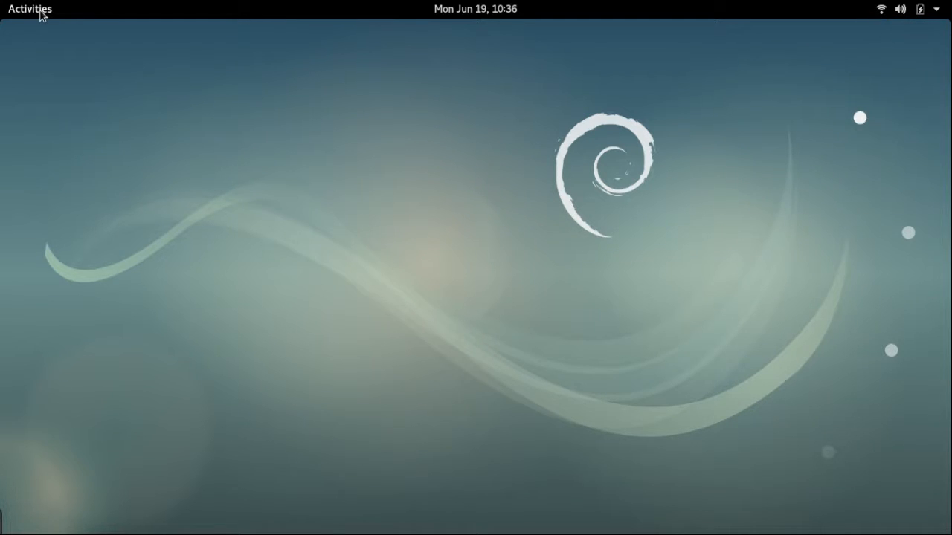
left_click(29, 9)
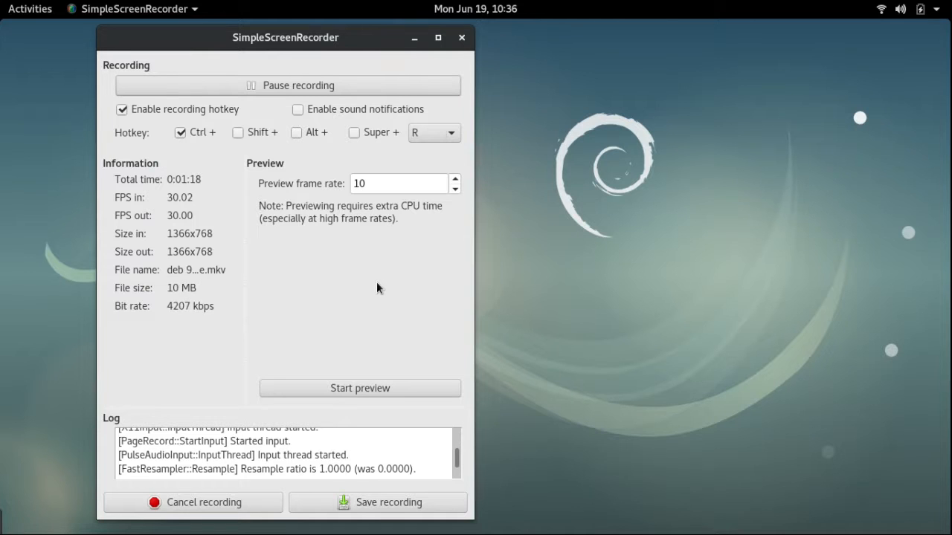
left_click(461, 37)
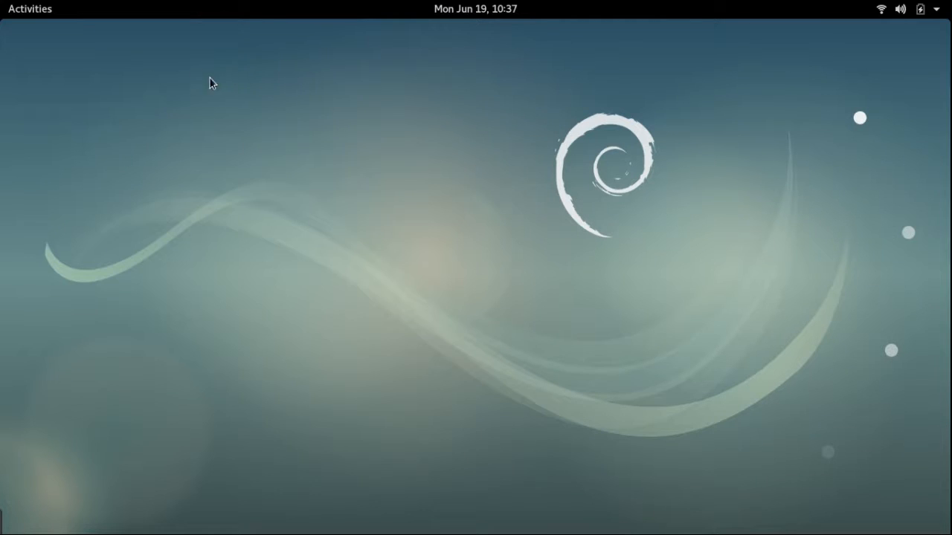
mouse_move(30, 15)
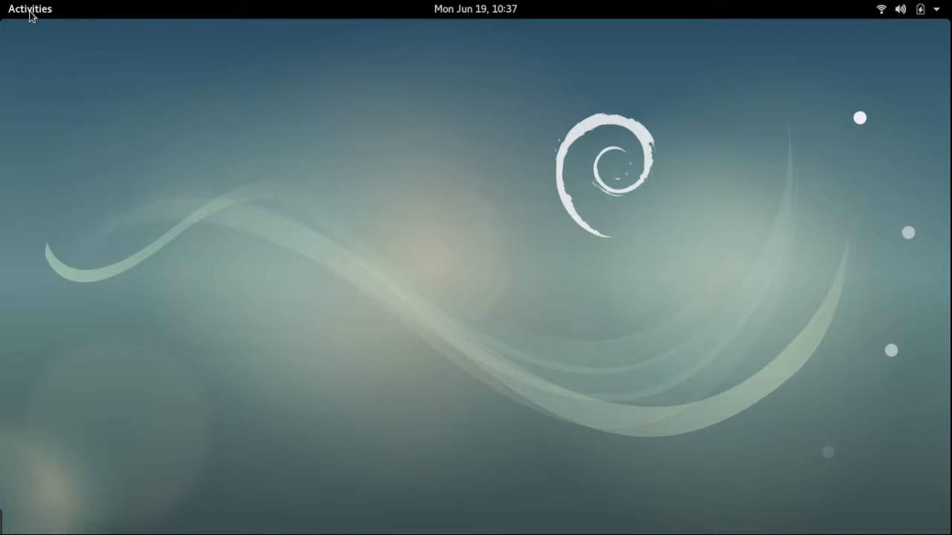
Leave the Software catalogue for the empty desktop and reopen the Activities overview.
left_click(29, 9)
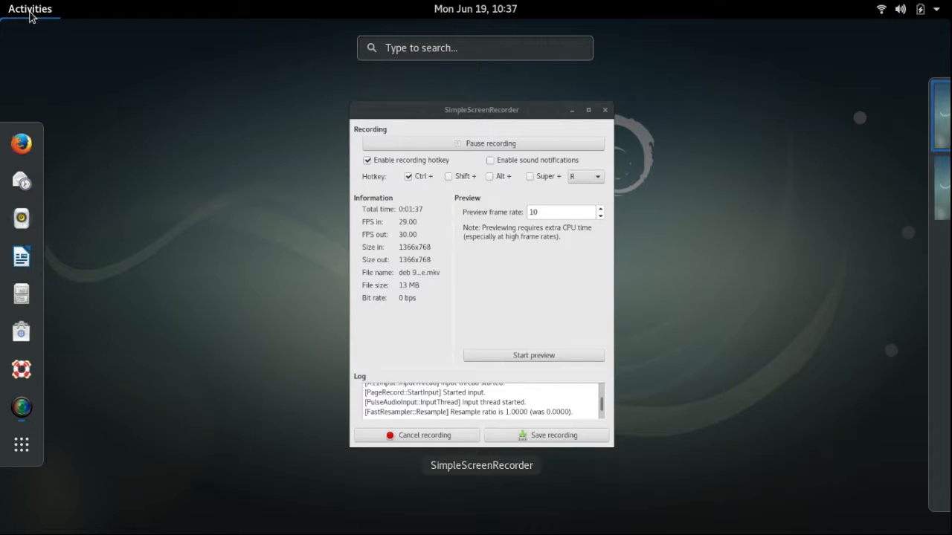
mouse_move(21, 331)
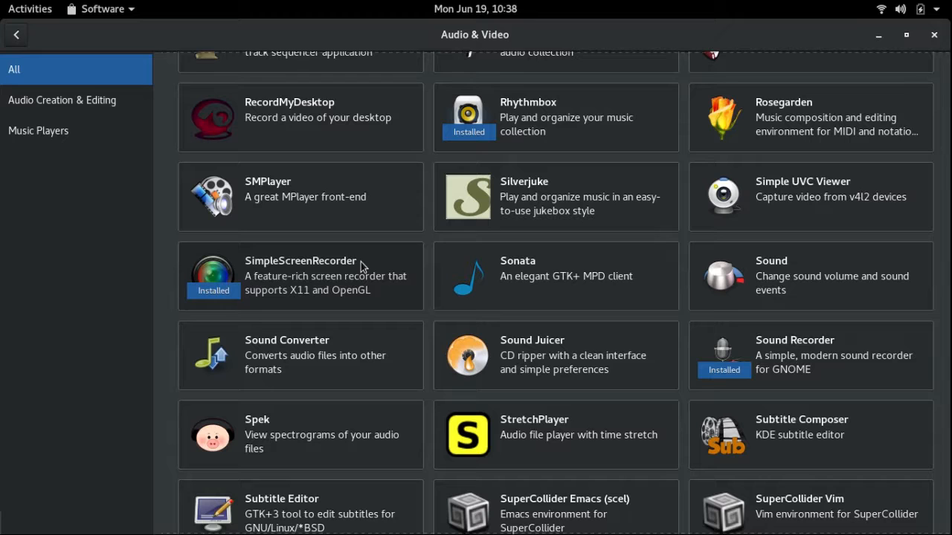
left_click(933, 36)
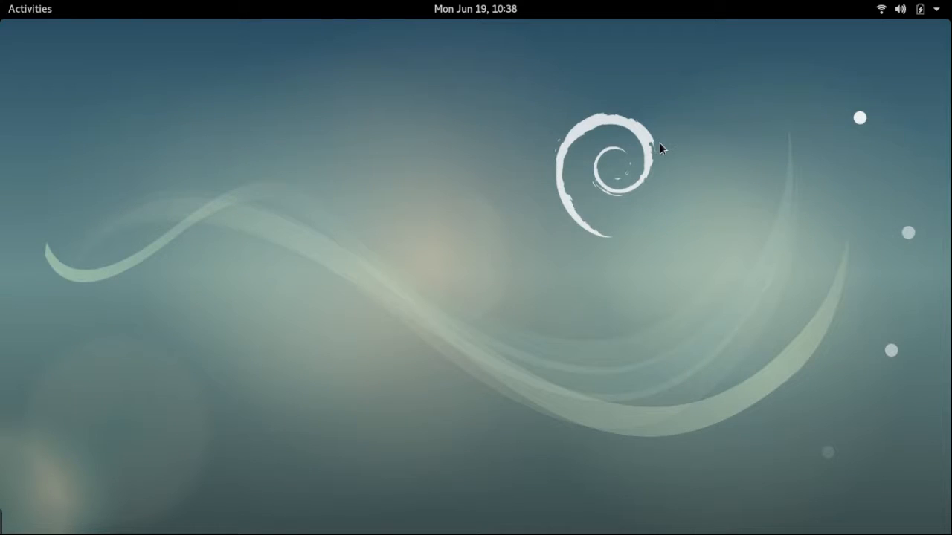
mouse_move(476, 166)
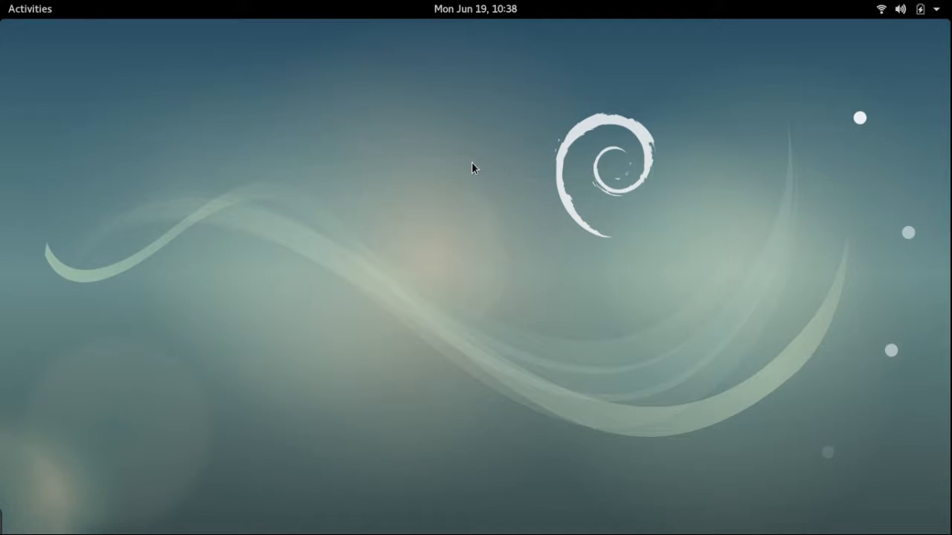
left_click(29, 9)
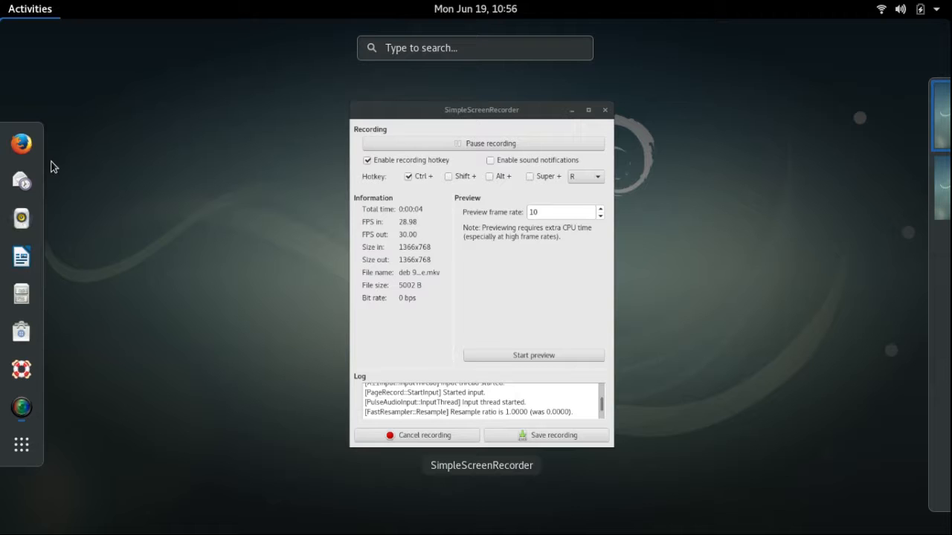
mouse_move(21, 445)
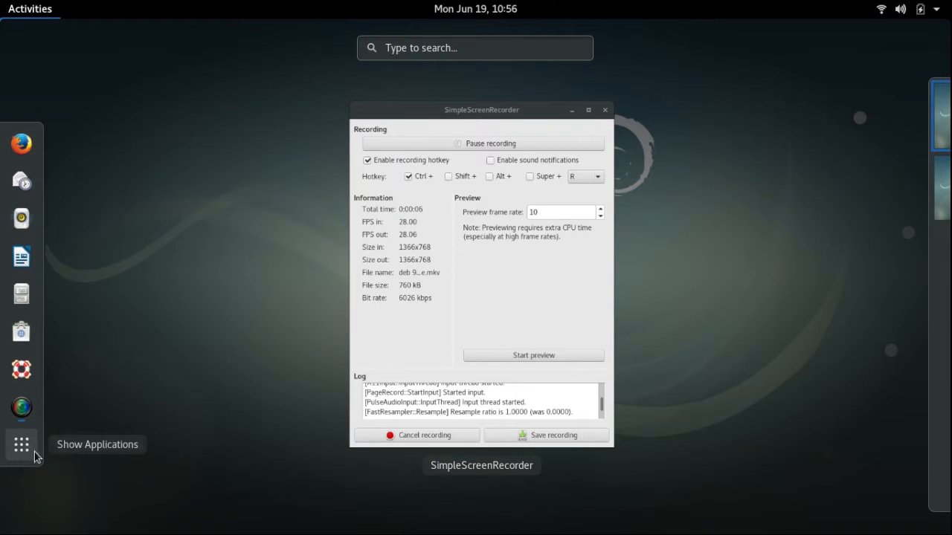
Show all installed applications and launch LibreOffice Writer with a blank Untitled 1 document.
left_click(21, 443)
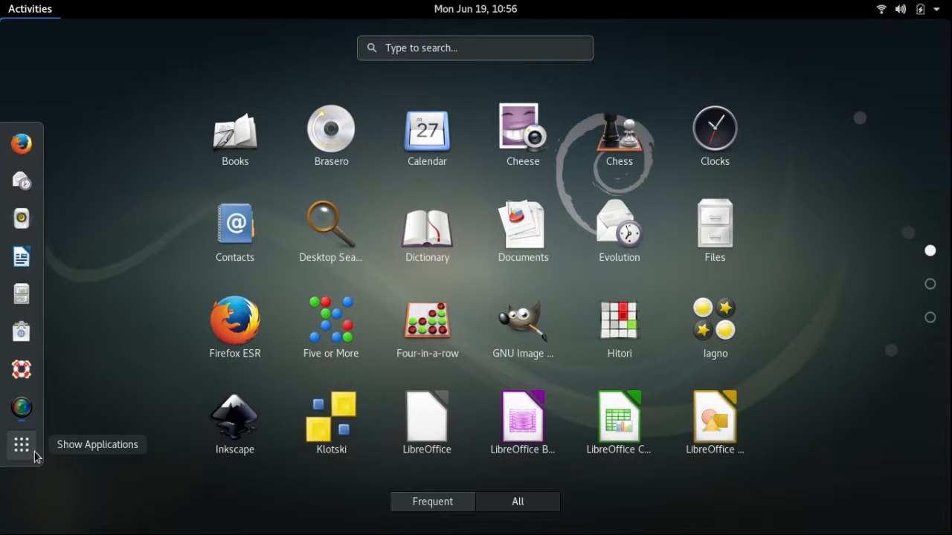
mouse_move(63, 497)
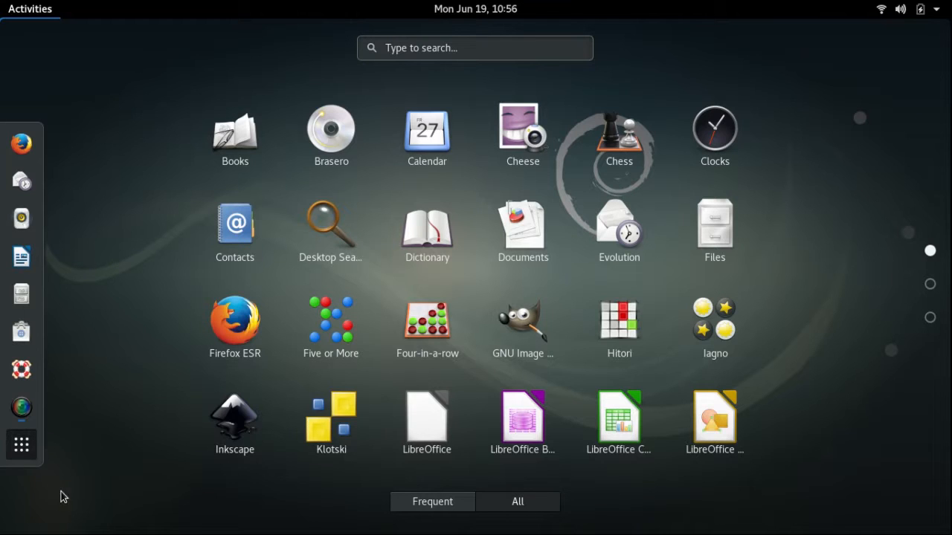
mouse_move(179, 342)
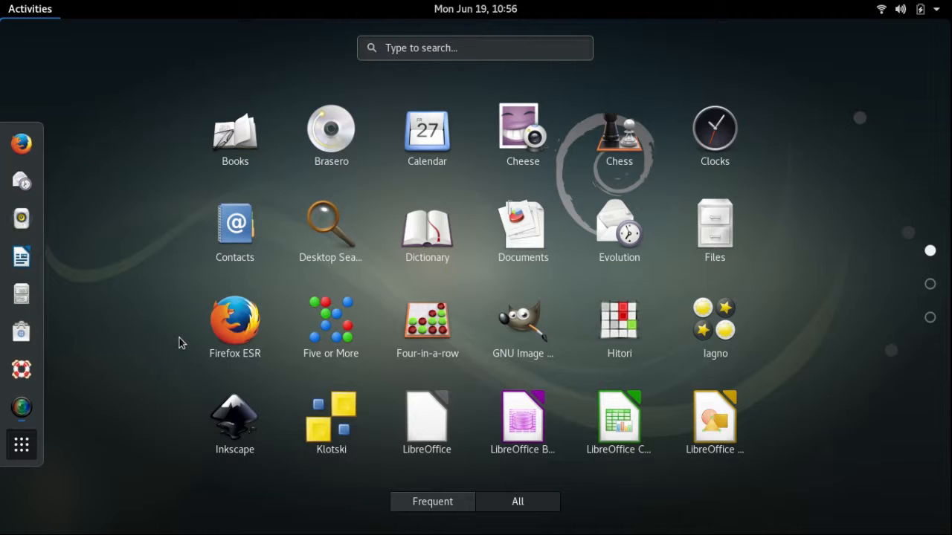
mouse_move(415, 379)
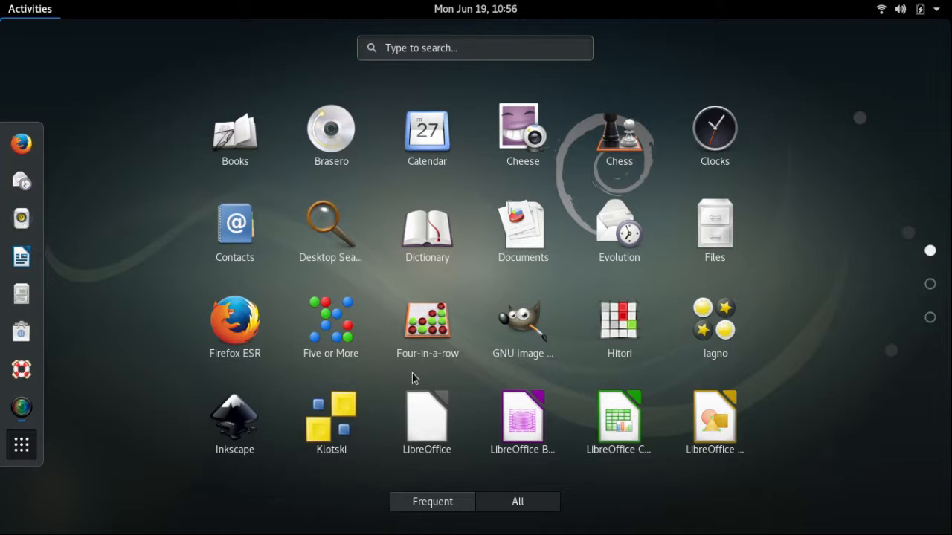
mouse_move(524, 321)
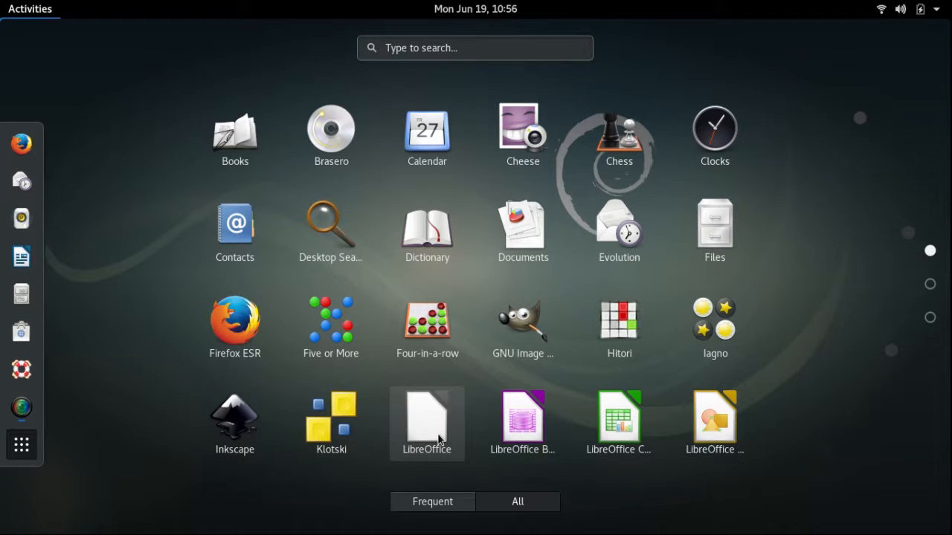
mouse_move(869, 295)
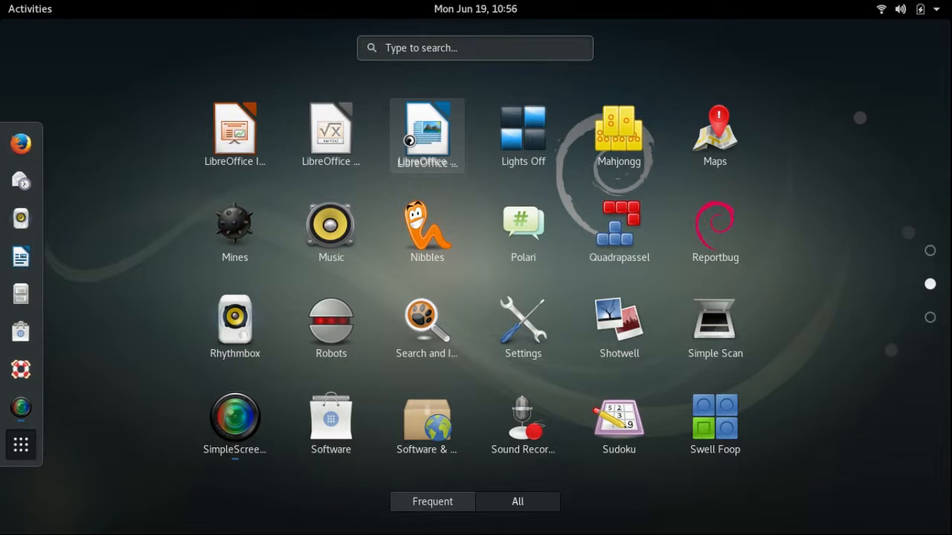
left_click(426, 131)
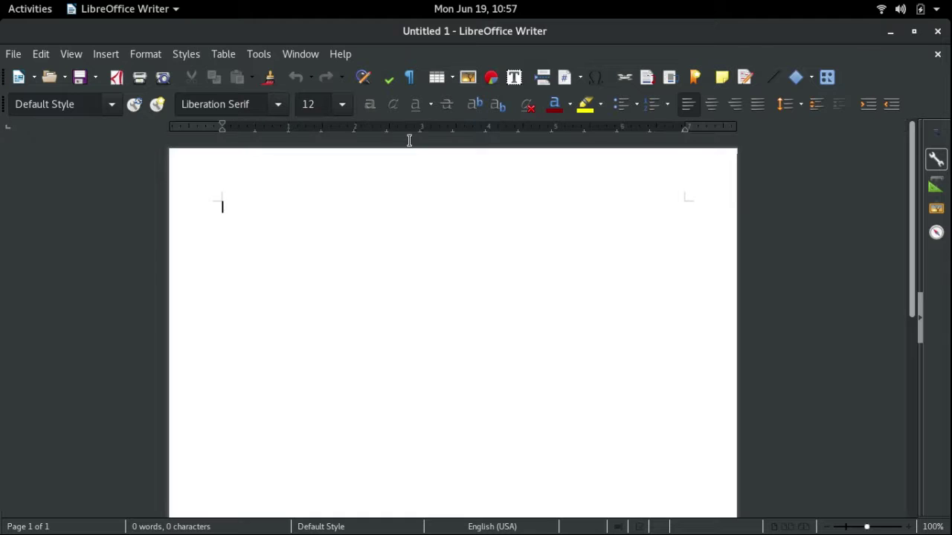
mouse_move(340, 54)
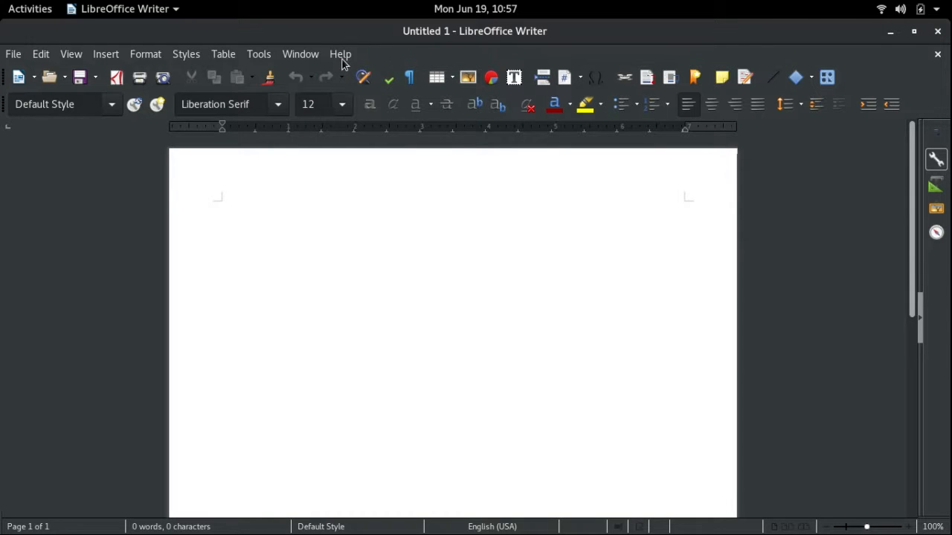
Read version 5.2.7.2 in Help > About LibreOffice, dismiss it and close Writer.
left_click(339, 54)
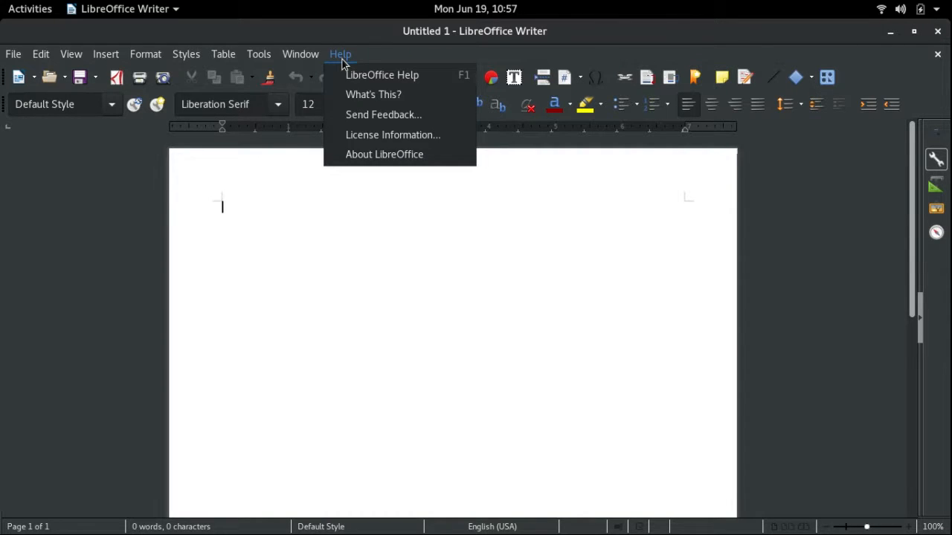
mouse_move(390, 134)
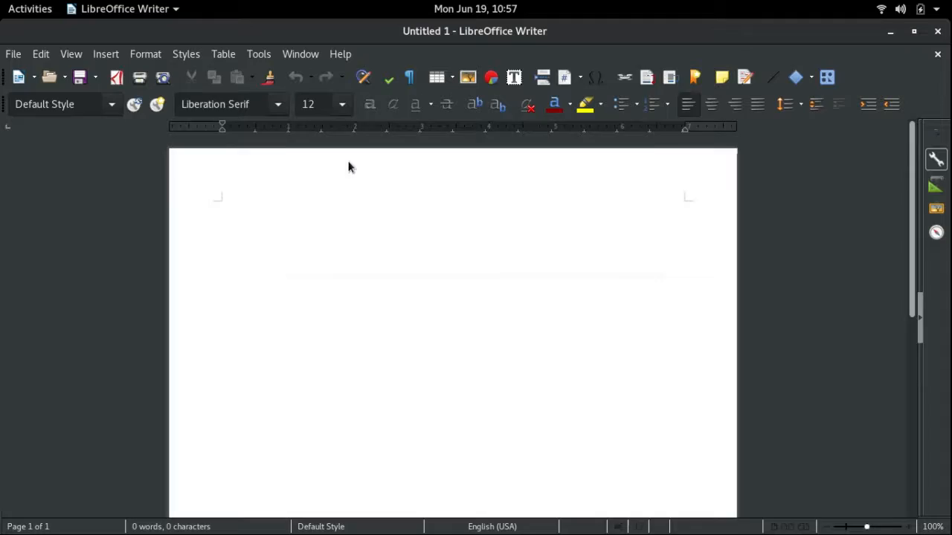
left_click(339, 53)
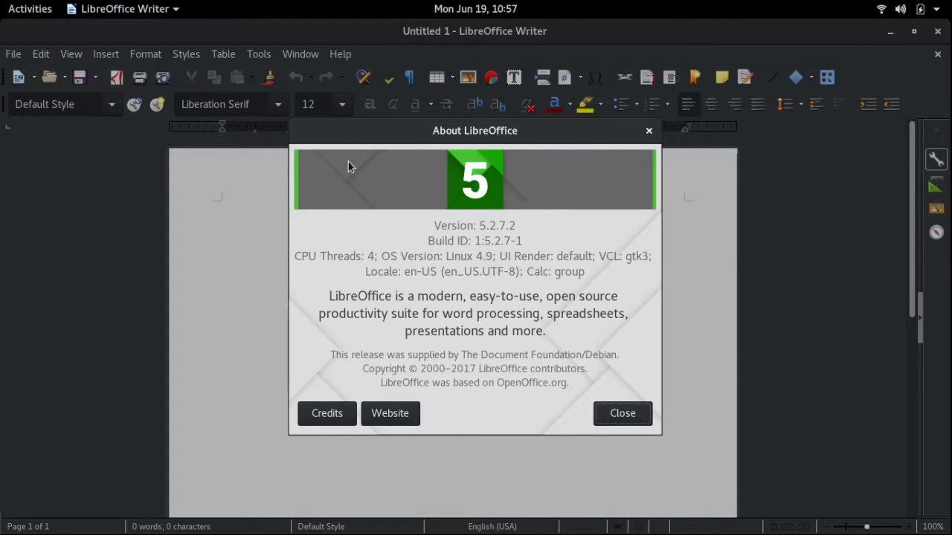
mouse_move(407, 167)
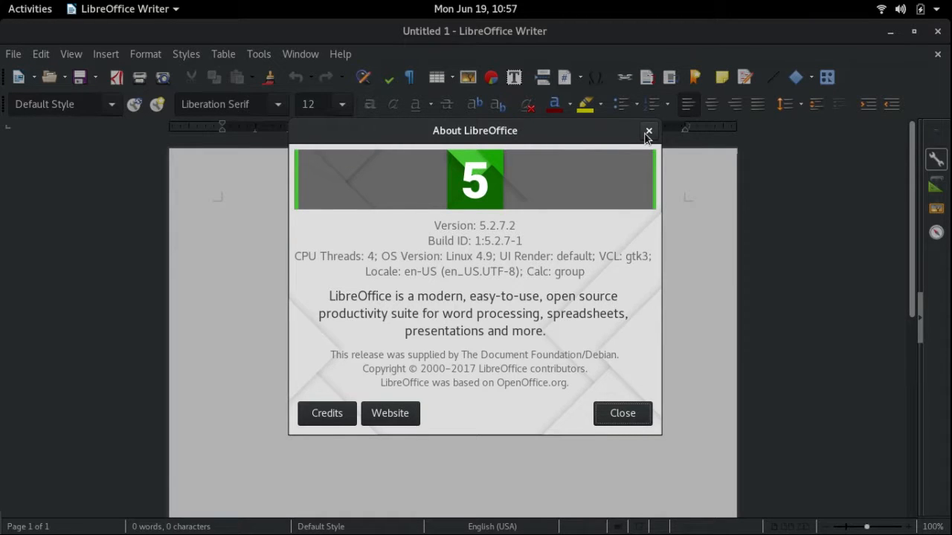
left_click(649, 130)
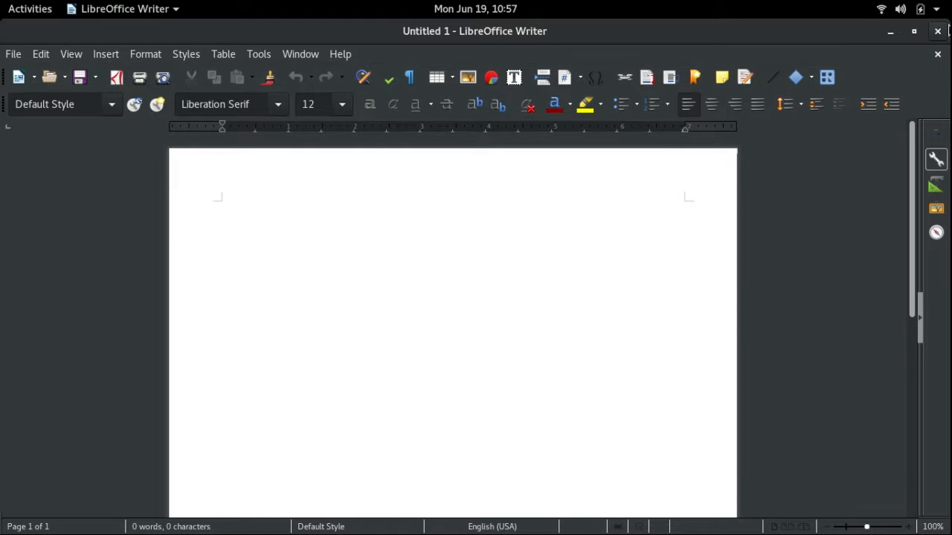
left_click(937, 30)
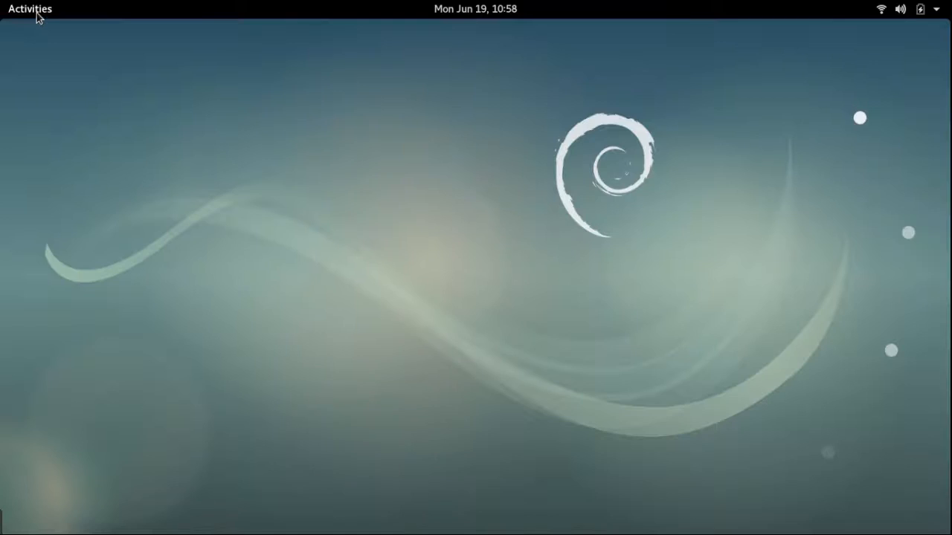
From the applications grid, expand the Utilities folder and start launching Tweak Tool.
left_click(30, 9)
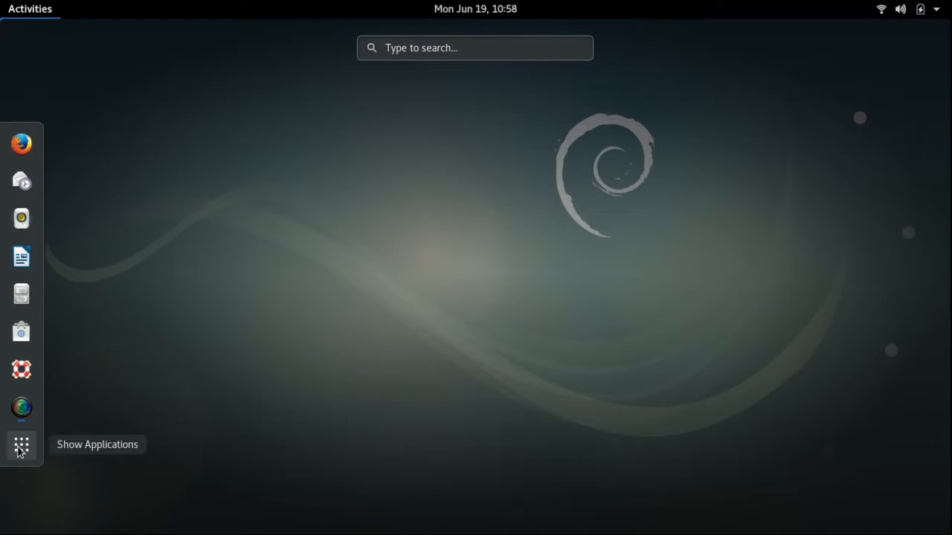
left_click(21, 445)
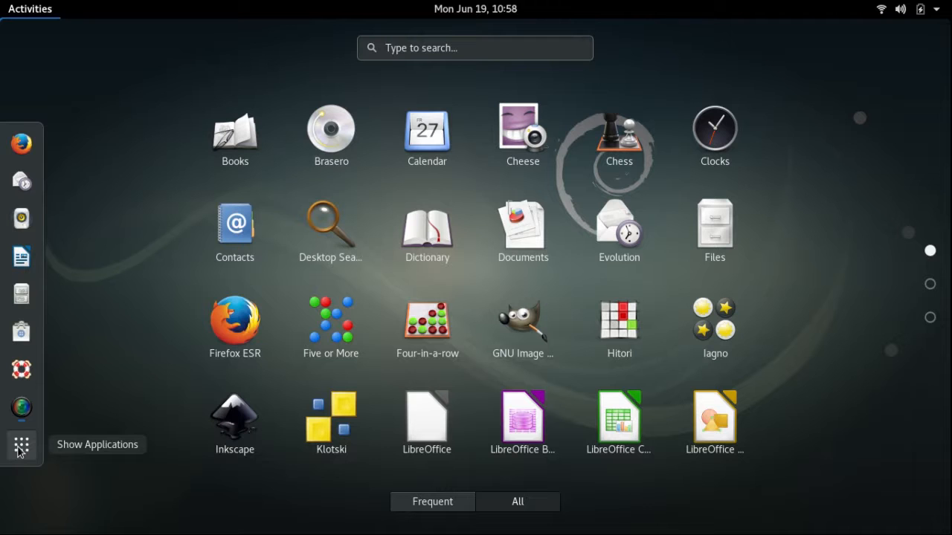
mouse_move(931, 284)
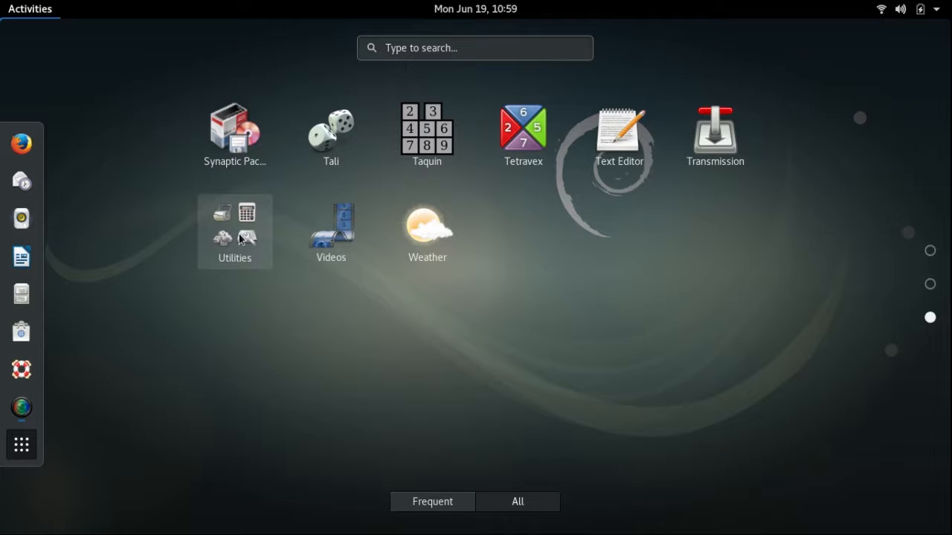
left_click(235, 232)
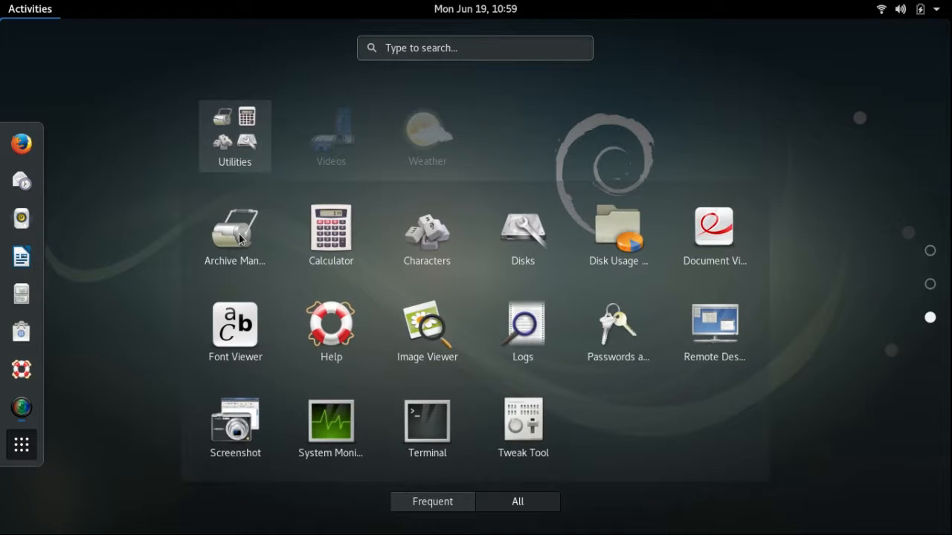
mouse_move(523, 425)
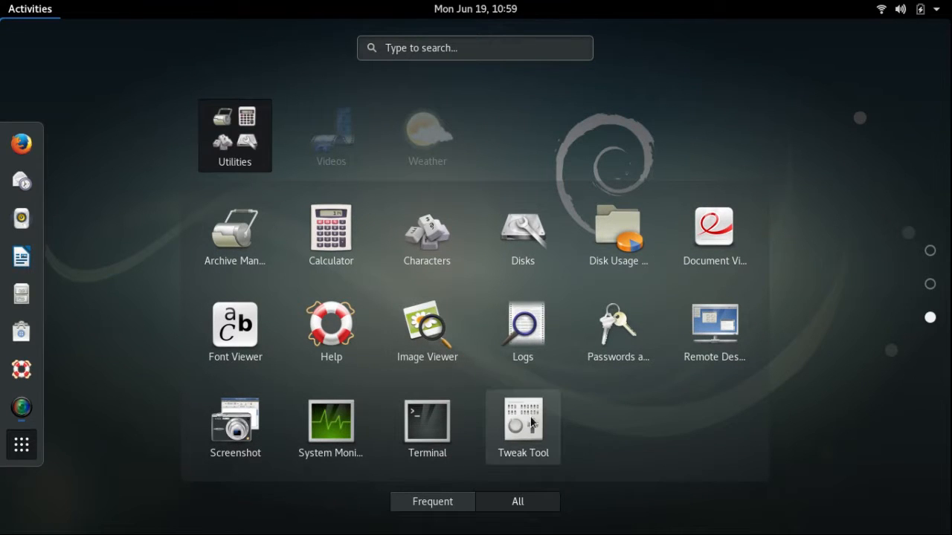
left_click(524, 426)
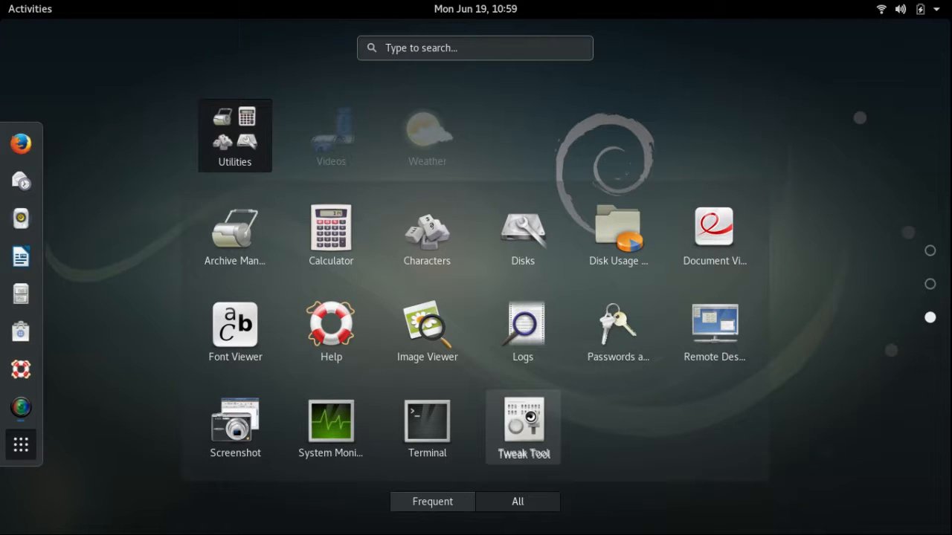
Review Tweak Tool's Appearance and Windows settings pages, then close it to the empty desktop.
left_click(524, 425)
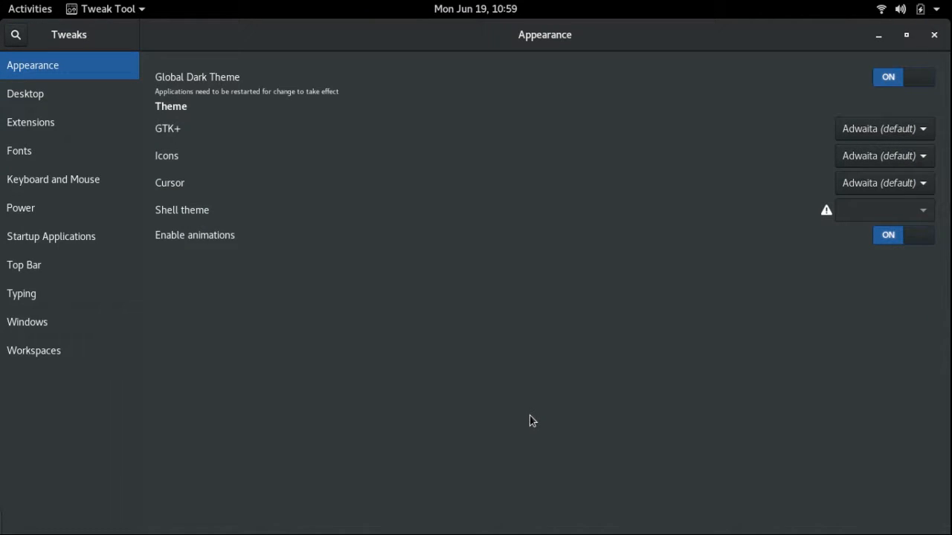
mouse_move(249, 247)
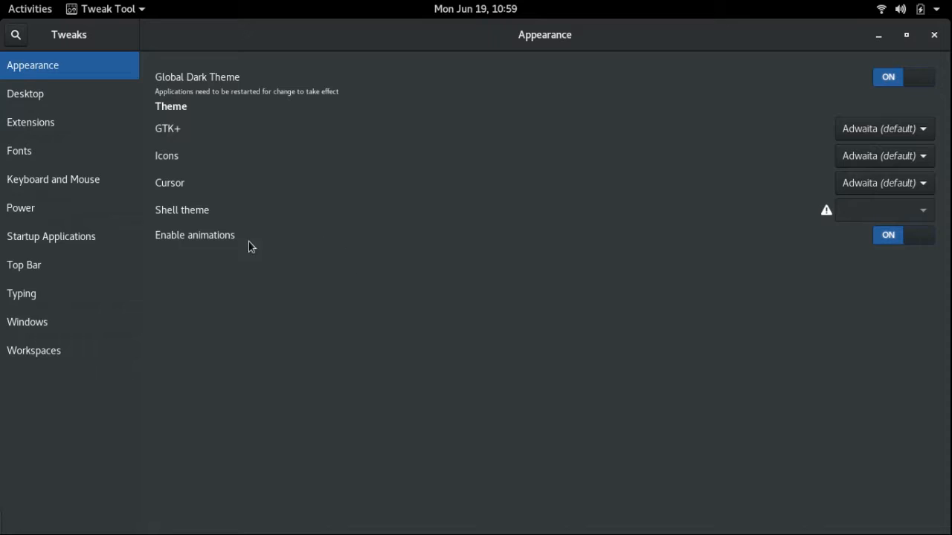
mouse_move(24, 265)
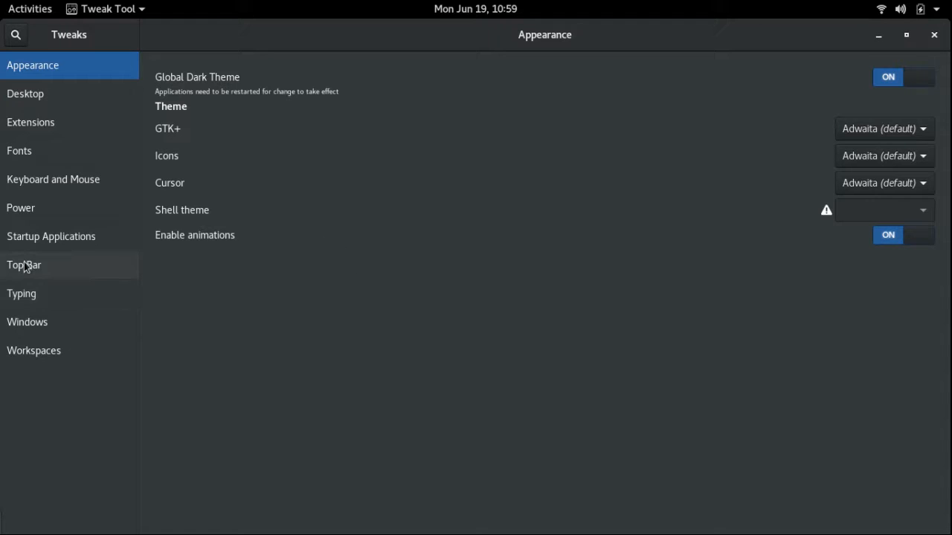
left_click(26, 321)
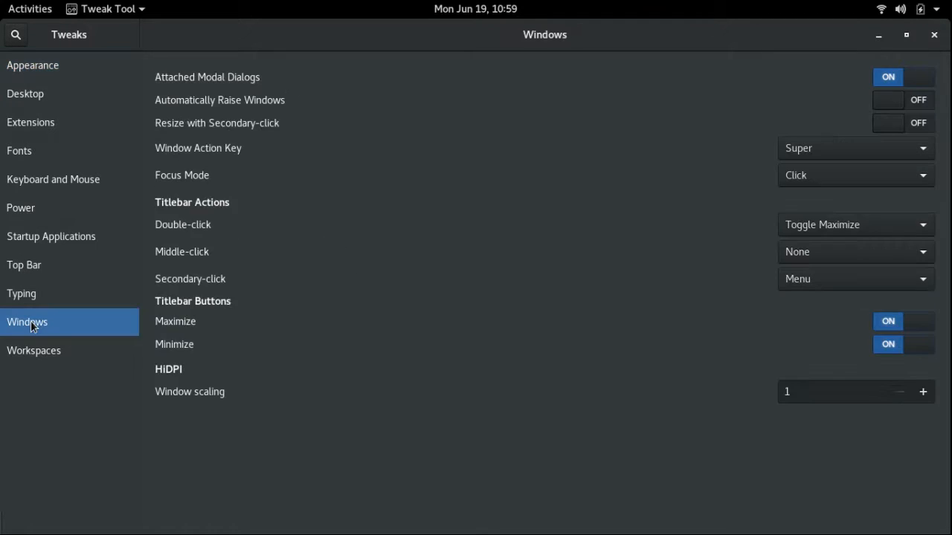
mouse_move(157, 327)
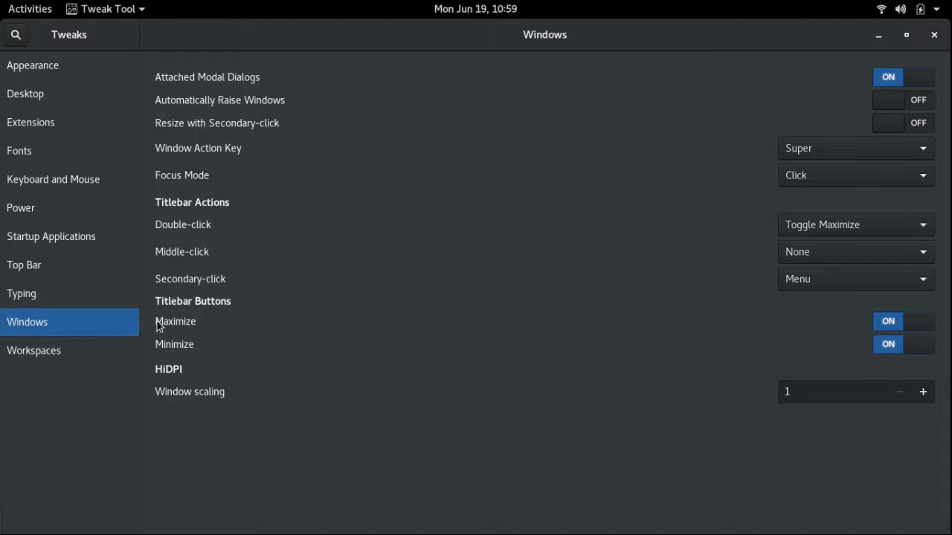
mouse_move(166, 348)
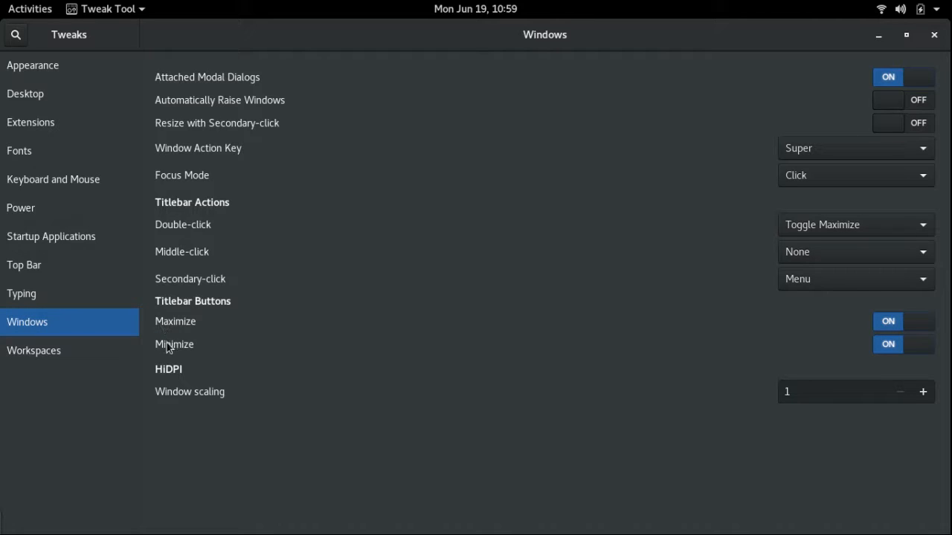
mouse_move(602, 358)
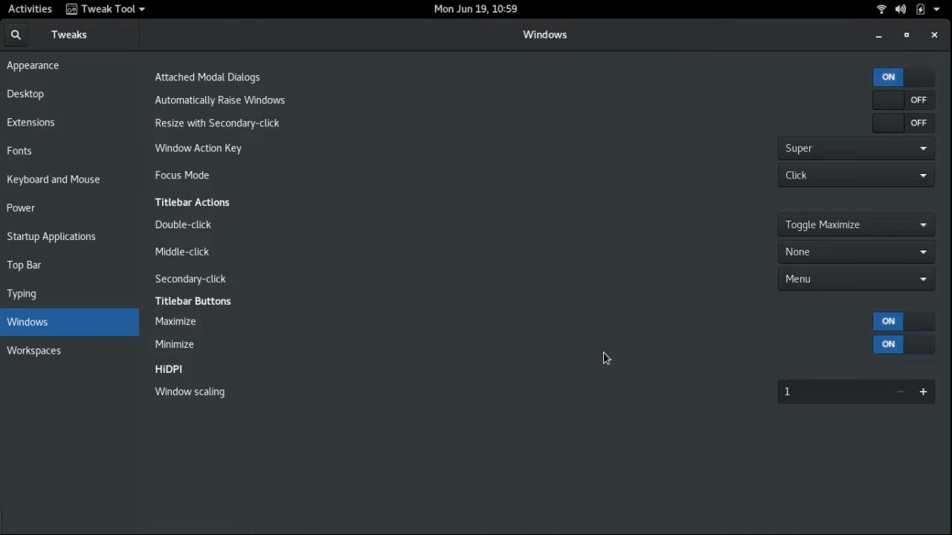
mouse_move(895, 50)
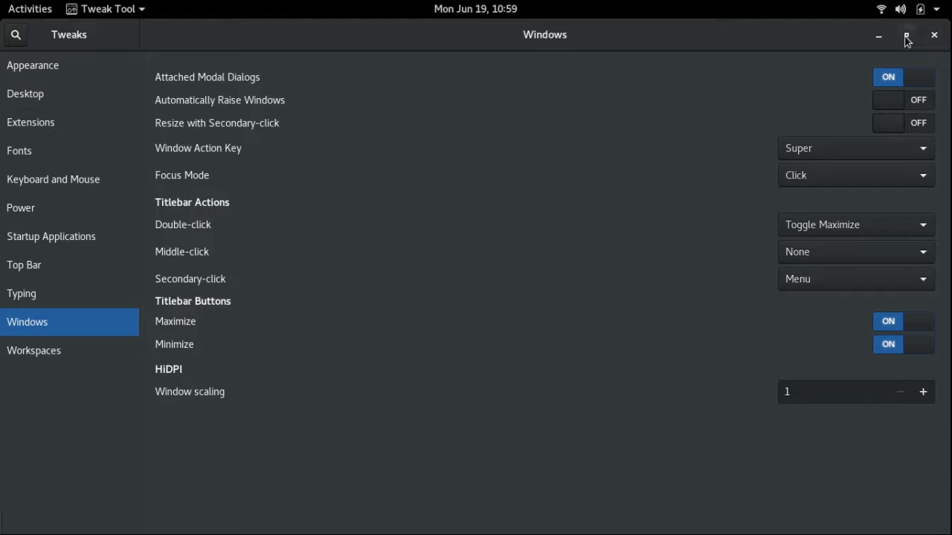
mouse_move(684, 84)
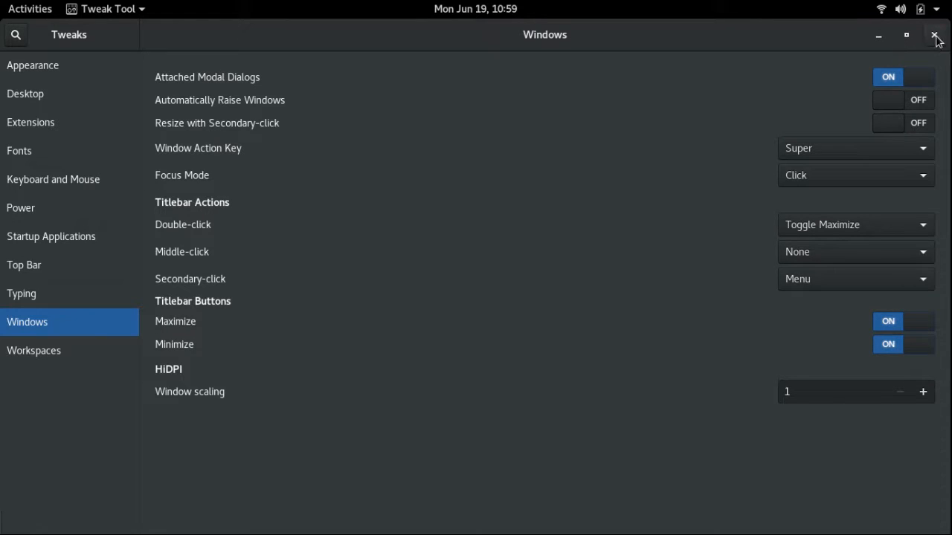
left_click(937, 35)
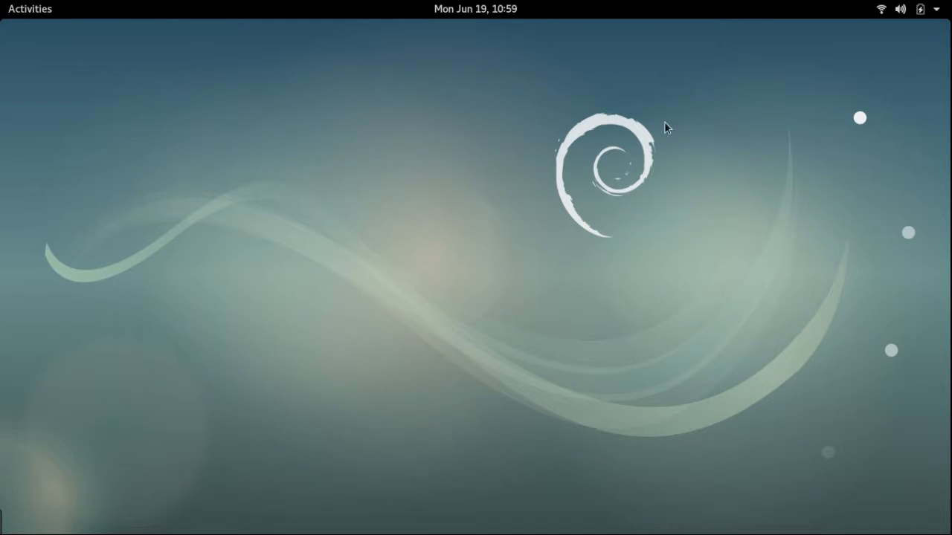
mouse_move(262, 232)
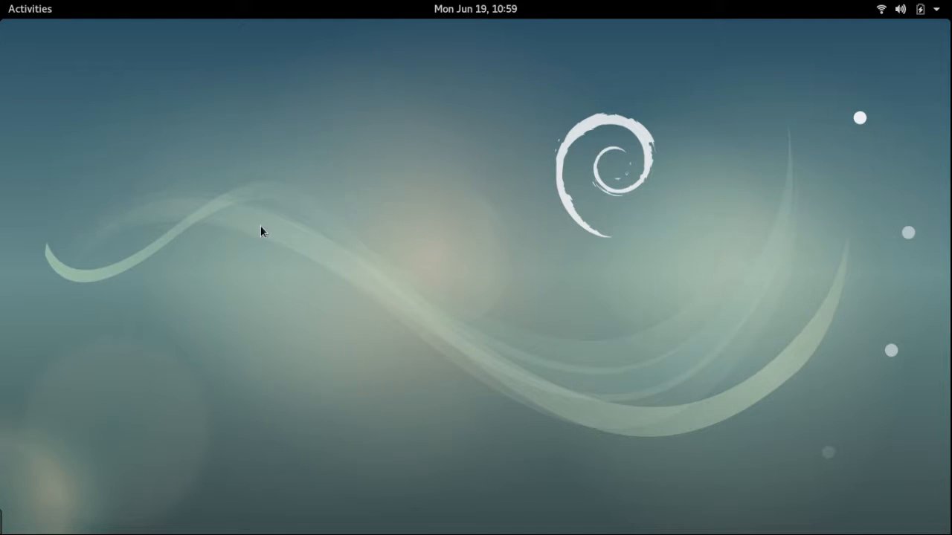